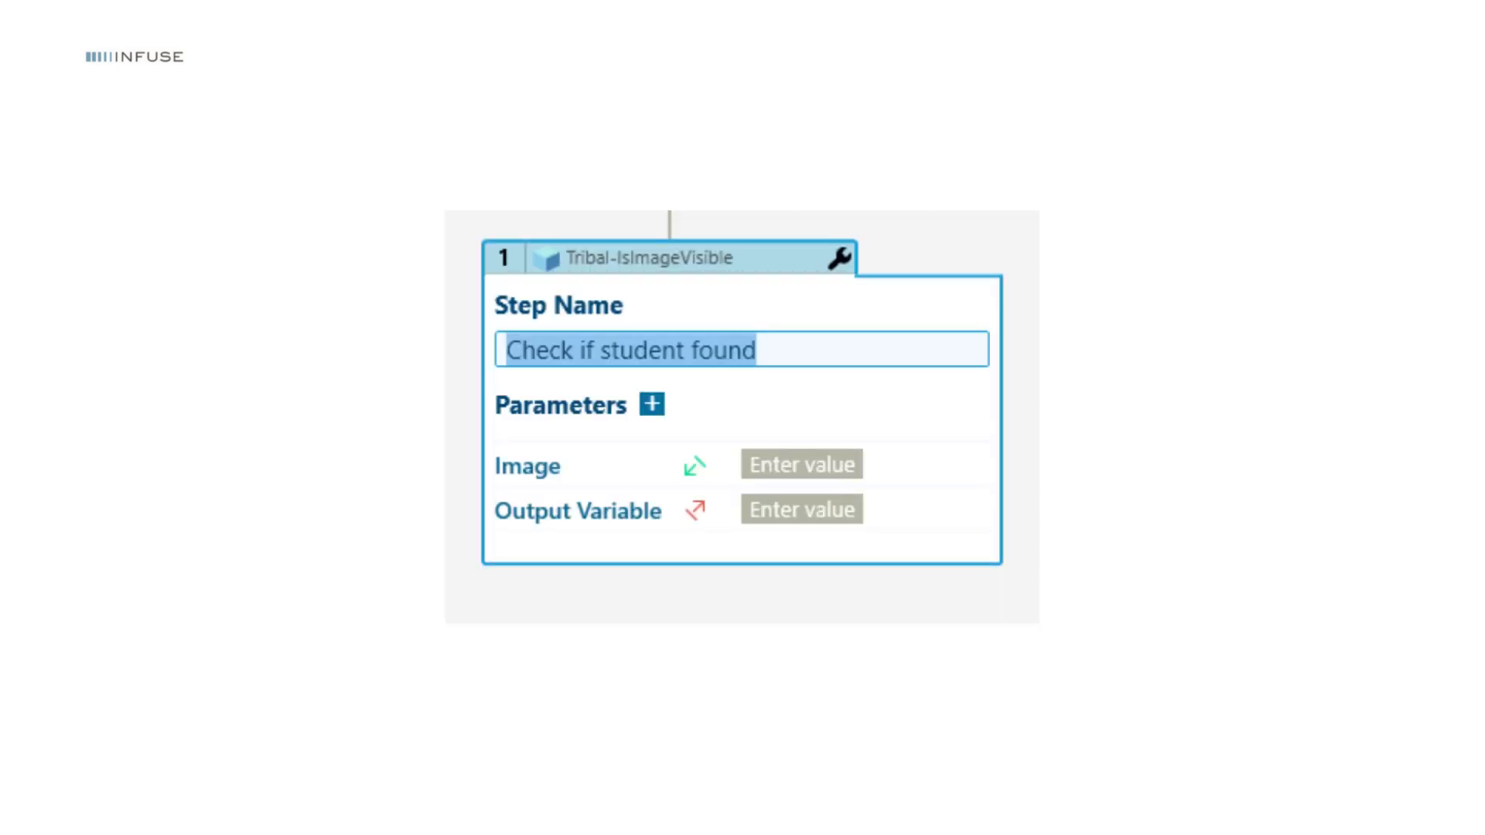
Create an Image Identifier variable named 'student' in the Variables panel.
click(1262, 274)
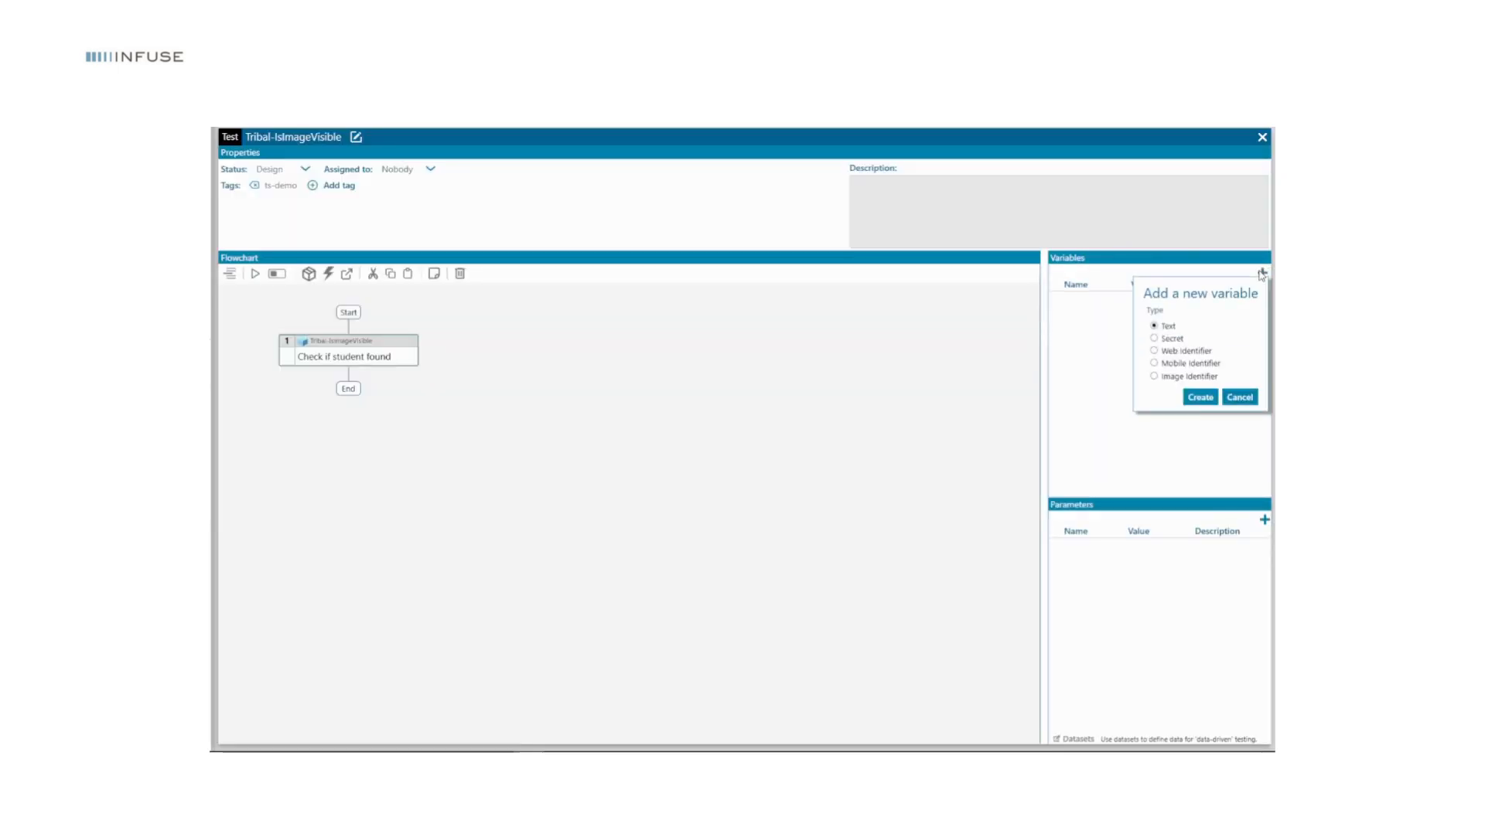
click(1199, 397)
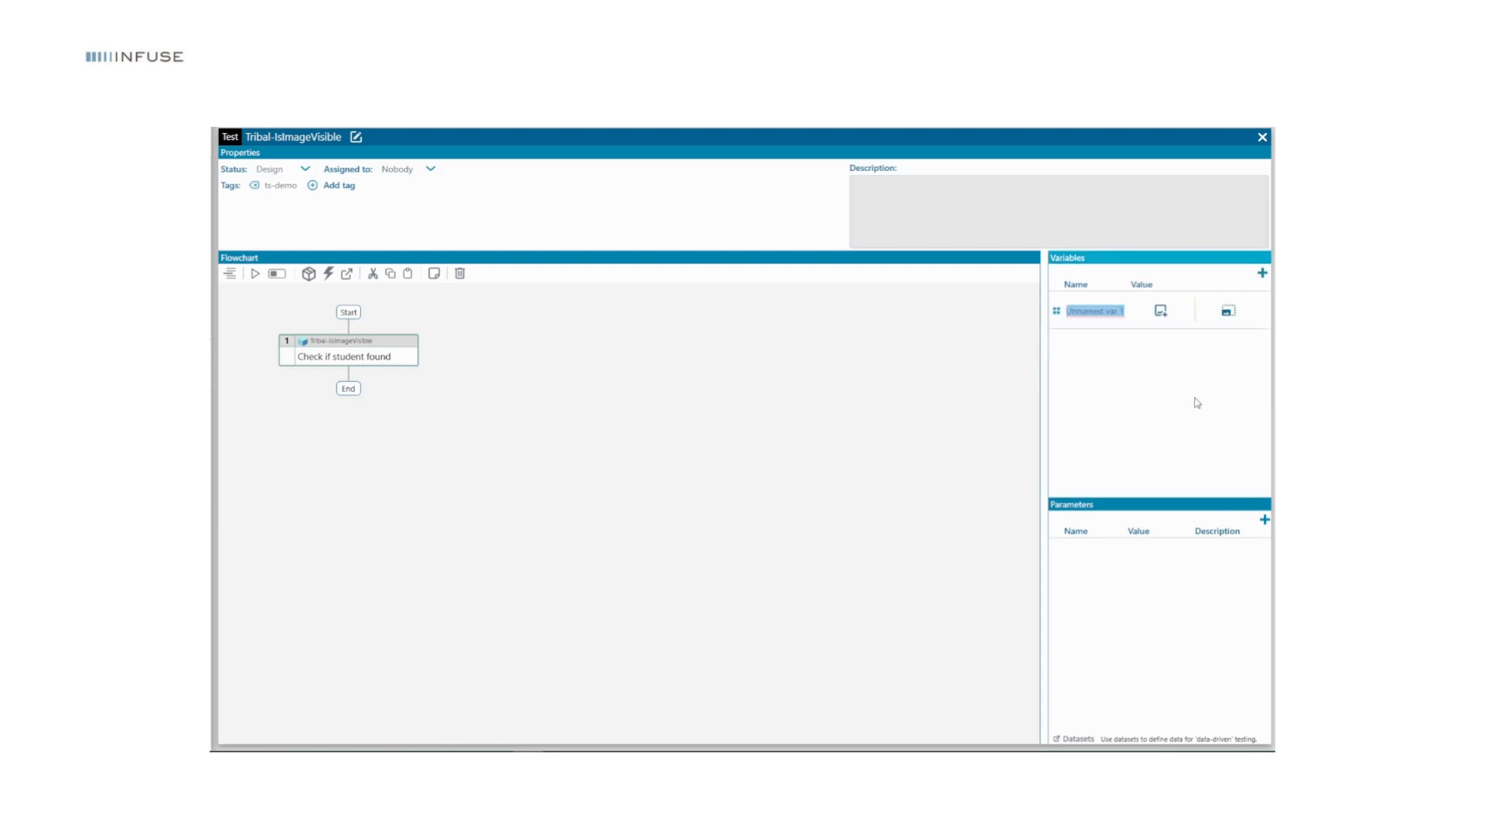
text(student_foun...)
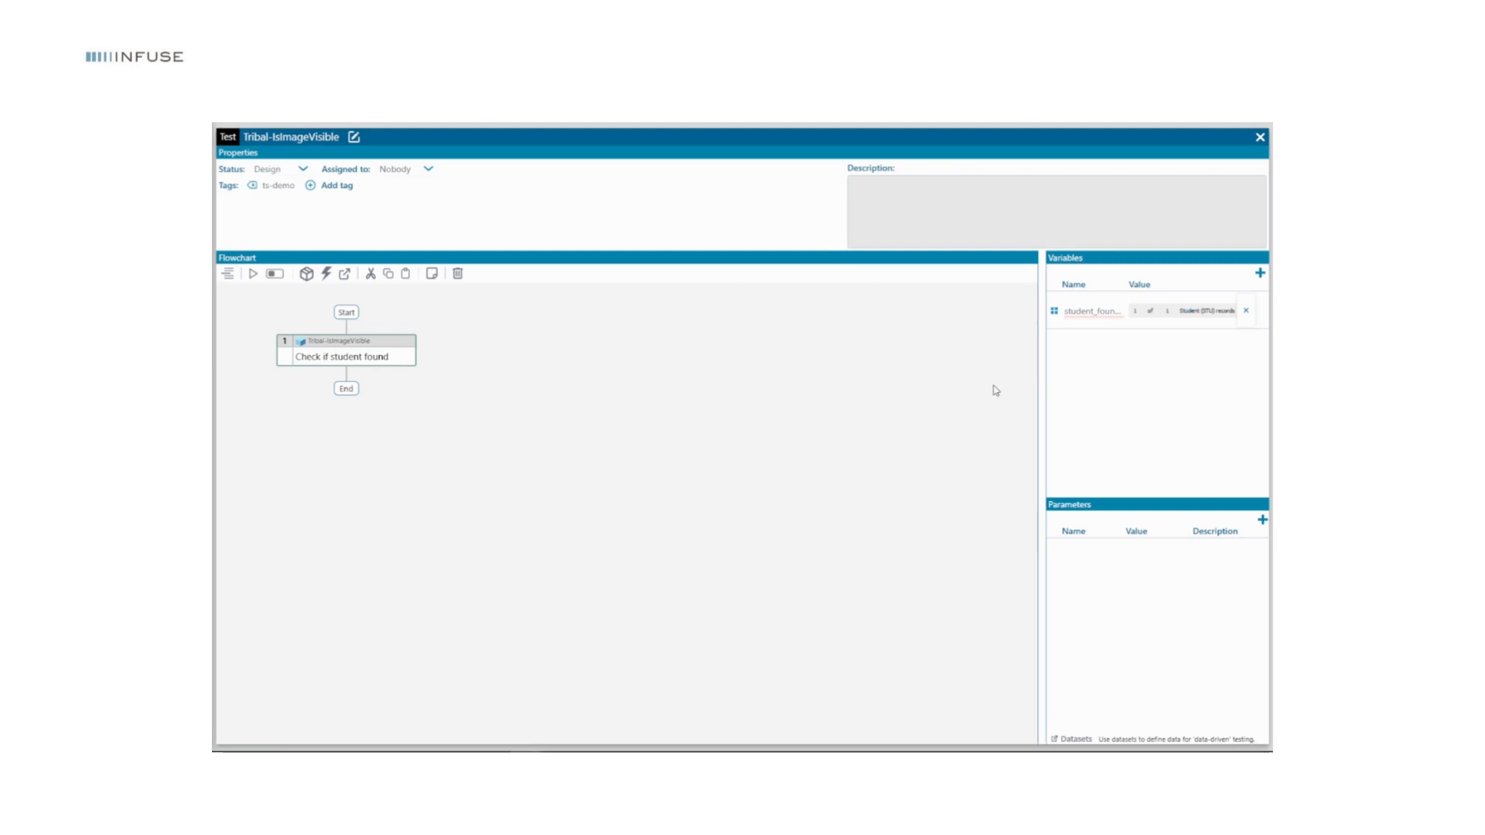
Create a Text variable named 'output' and reopen the 'Check if student found' step.
click(1260, 274)
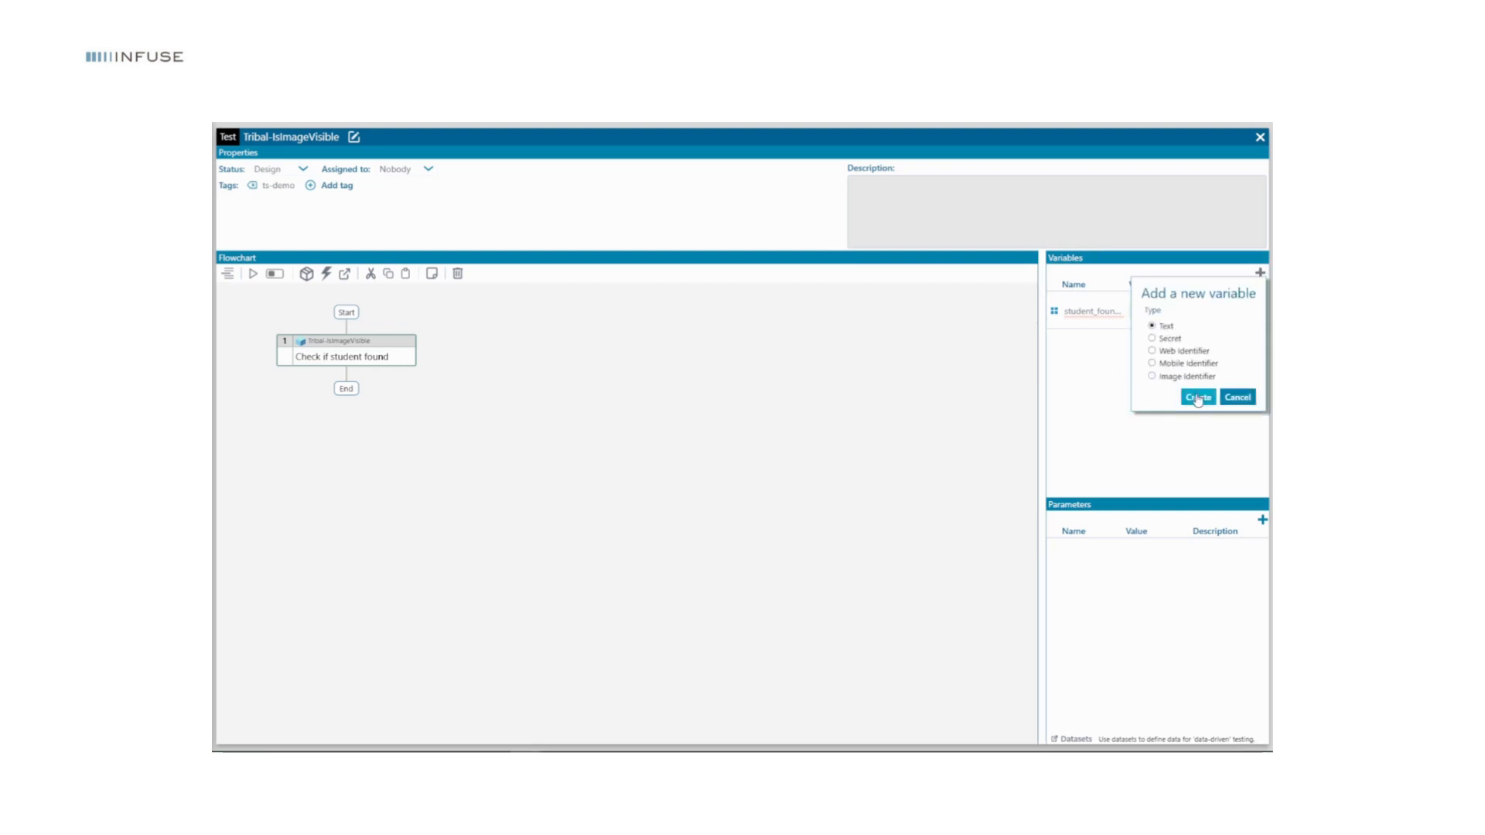
click(1197, 397)
text(output)
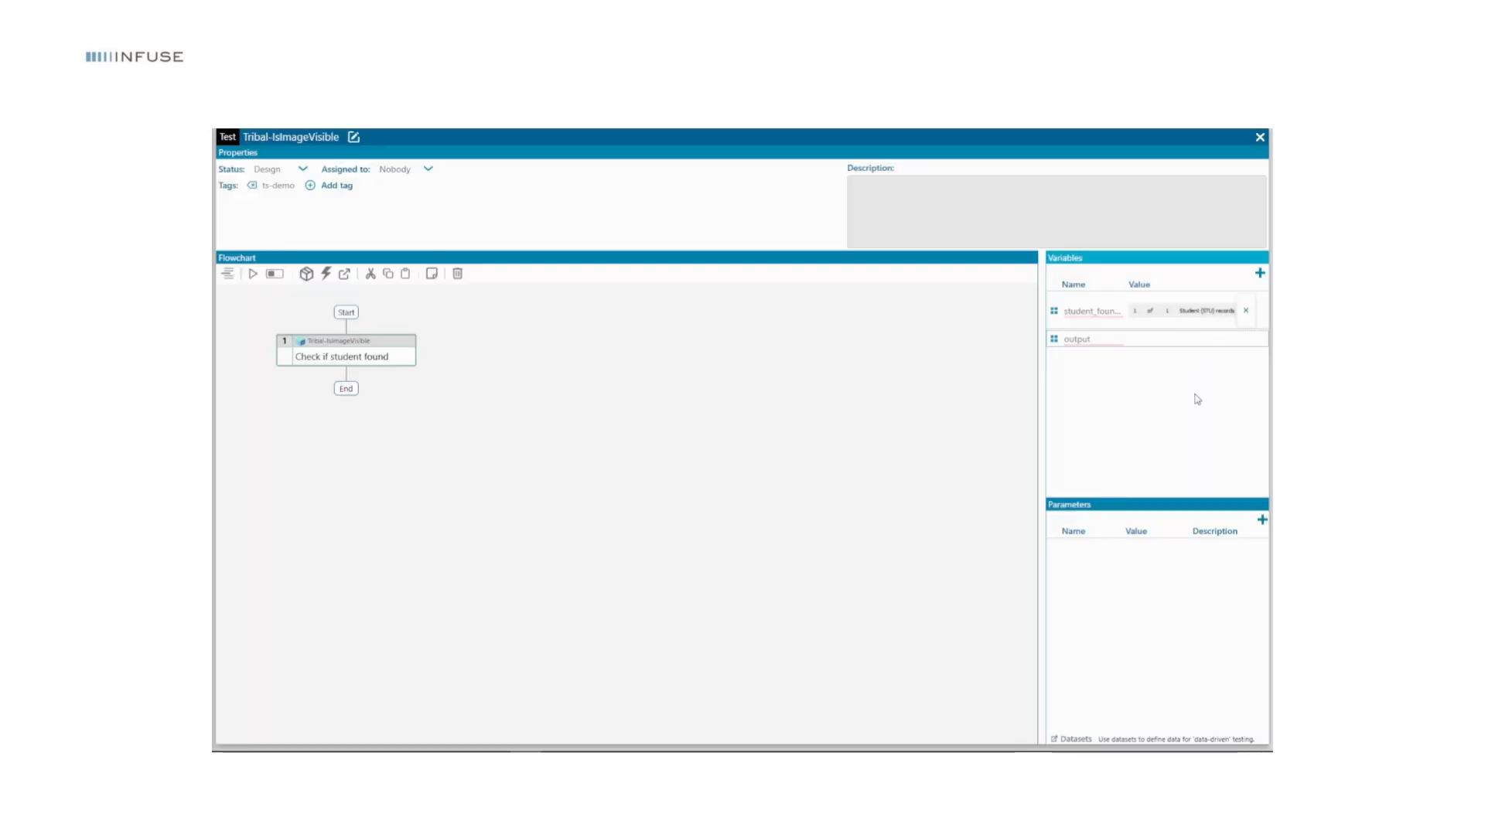
click(346, 348)
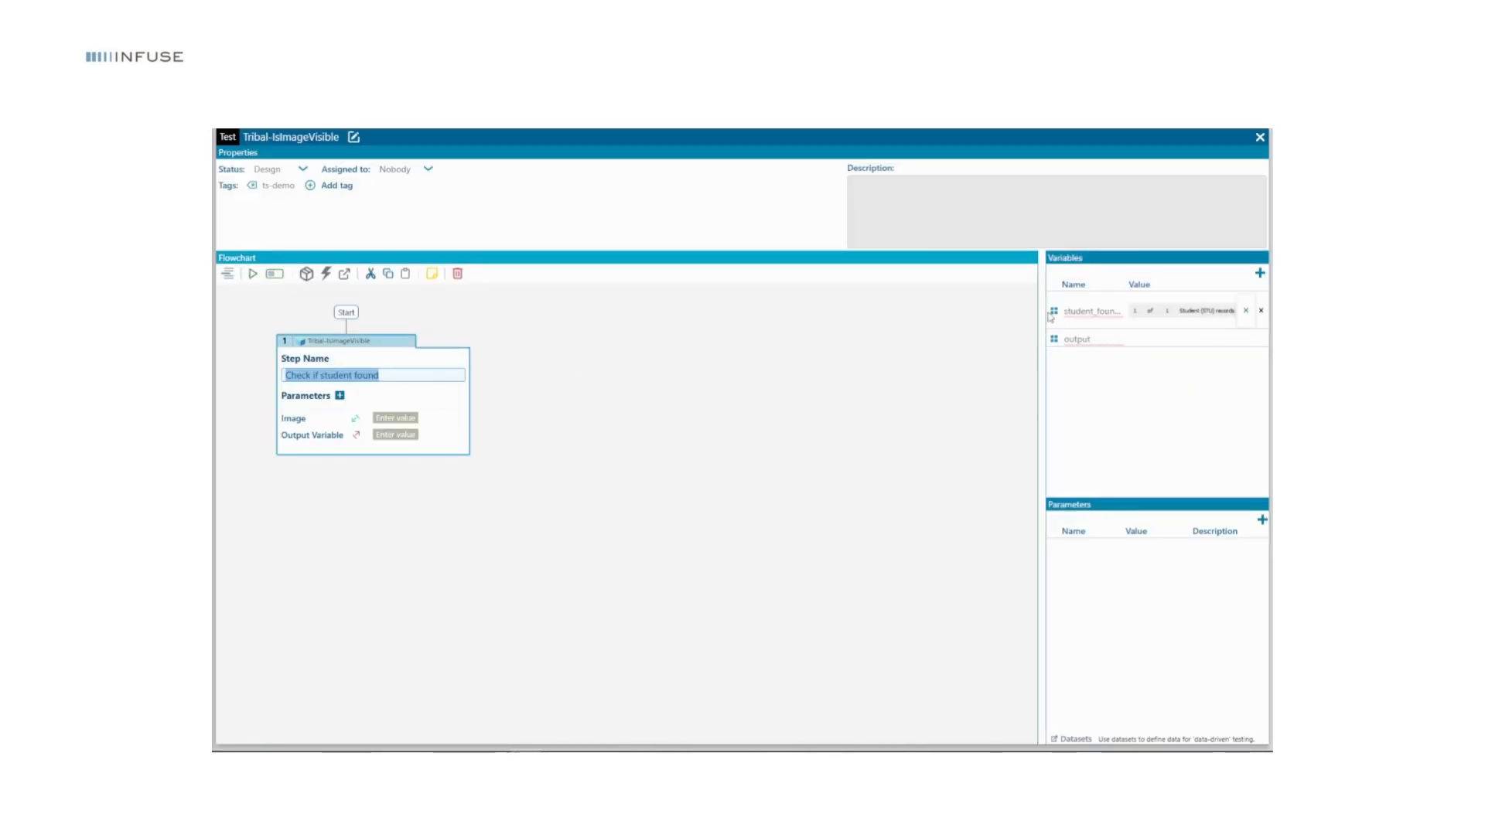